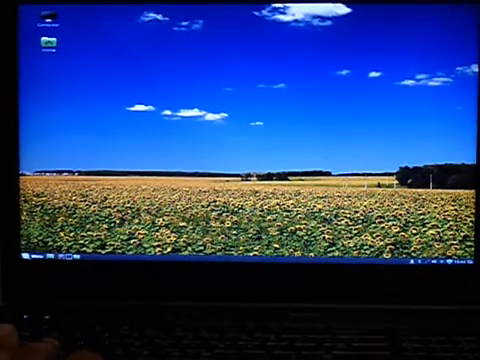
Step: Bring up the Windows Update window over the wheat-field desktop from the Start area
{"action": "left_click", "coordinate": [16, 264]}
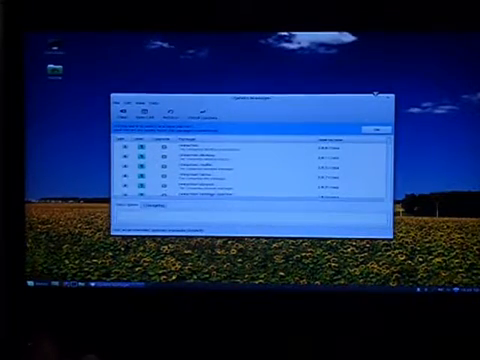
Step: Close the Windows Update window, leaving only the desktop showing
{"action": "left_click", "coordinate": [378, 92]}
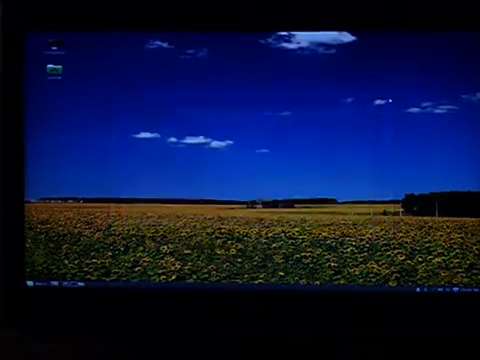